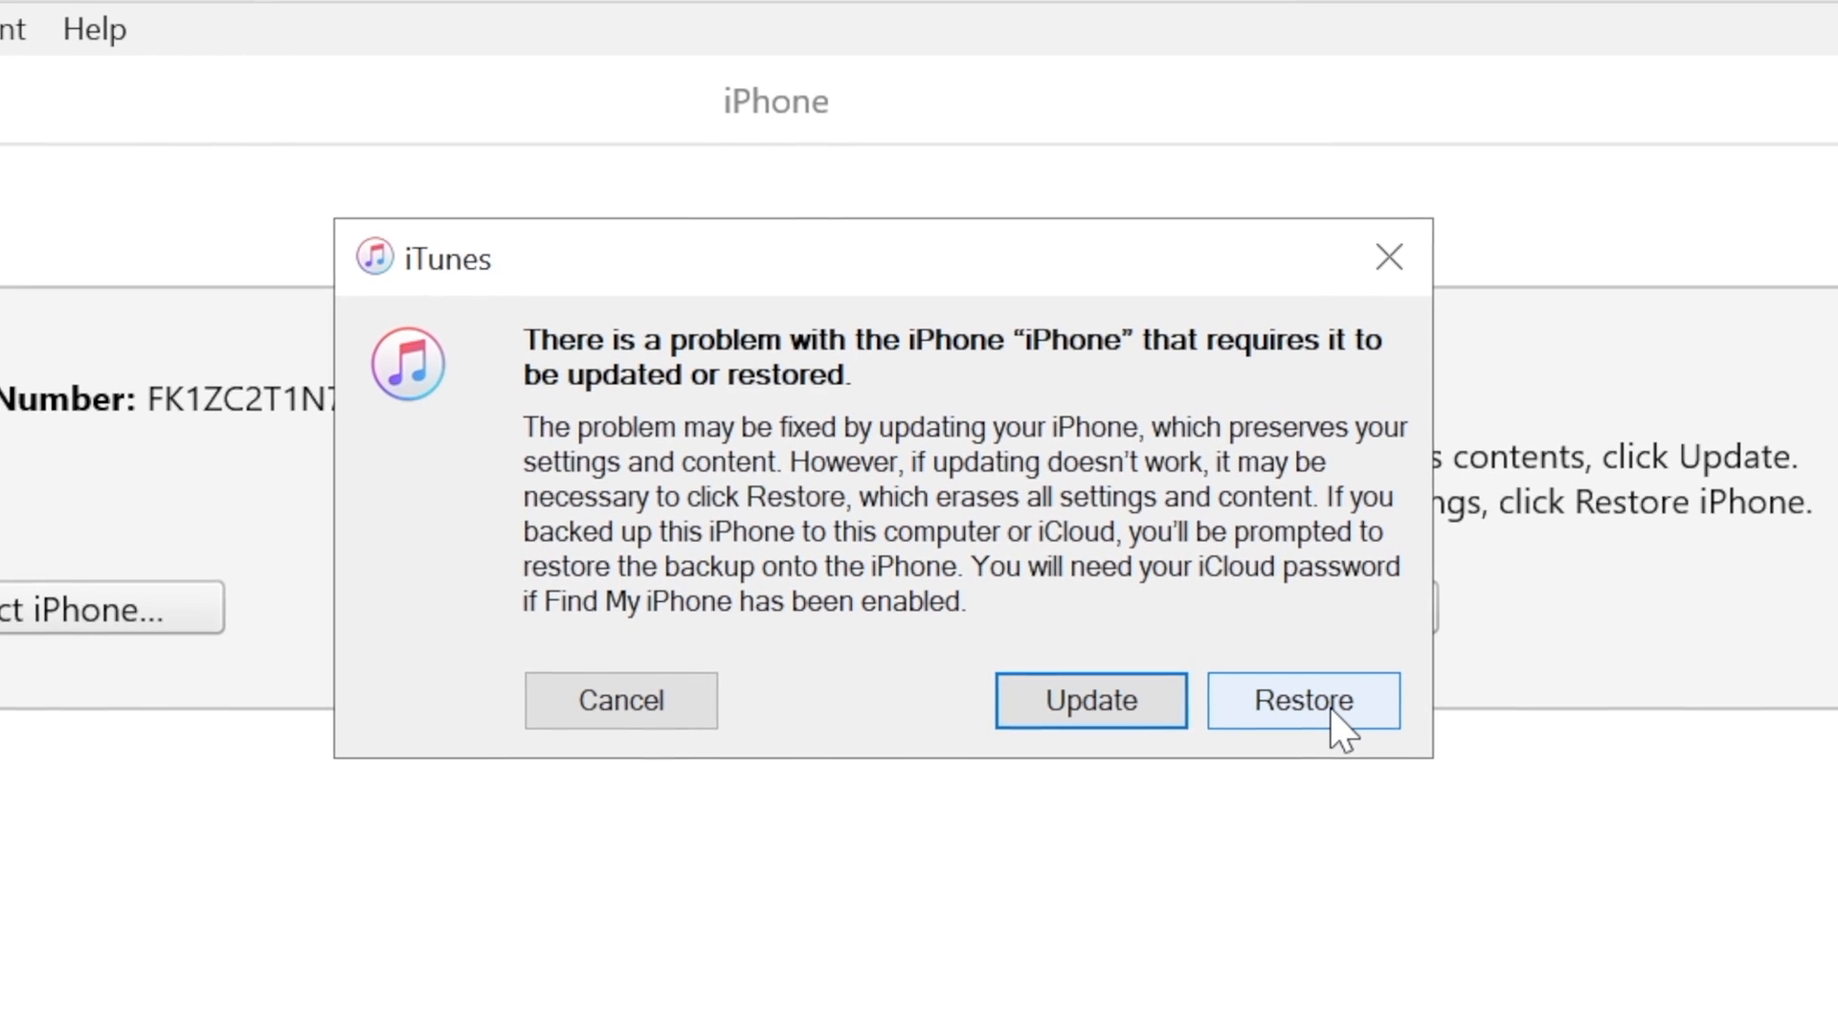
Restore the iPhone, exit recovery mode, and close the success message
left_click(1302, 701)
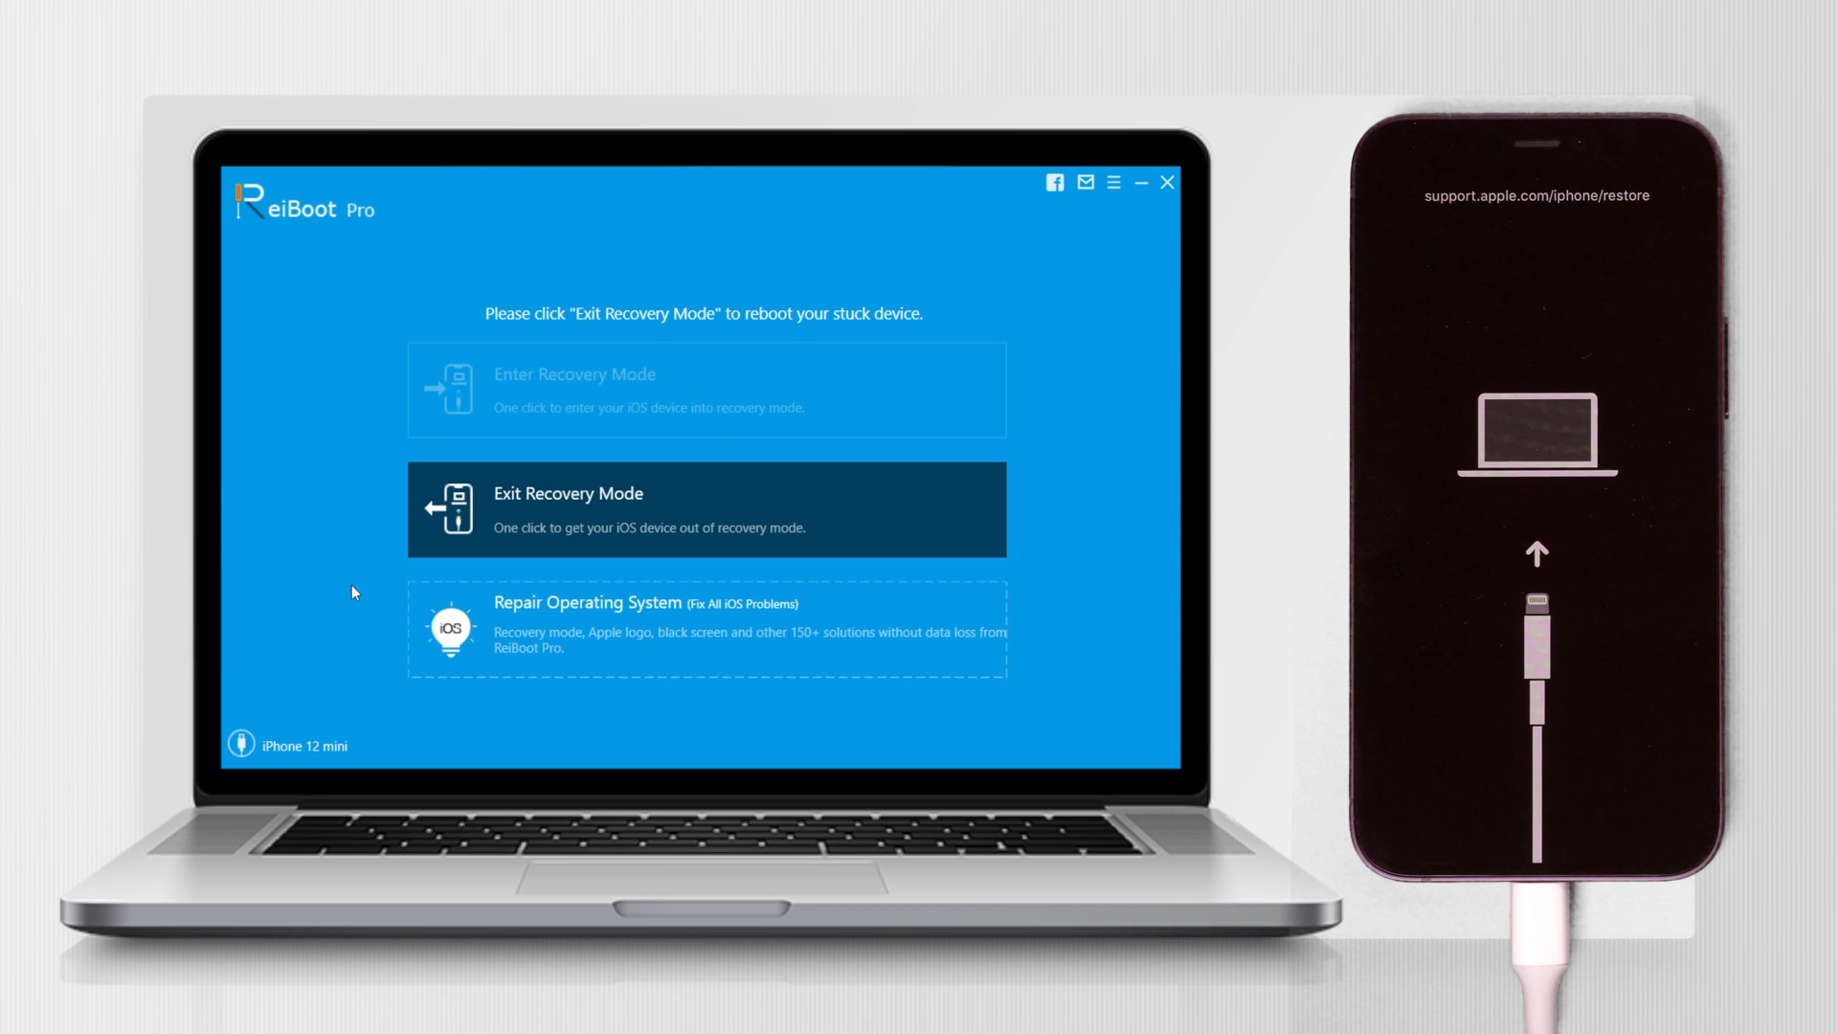
left_click(703, 506)
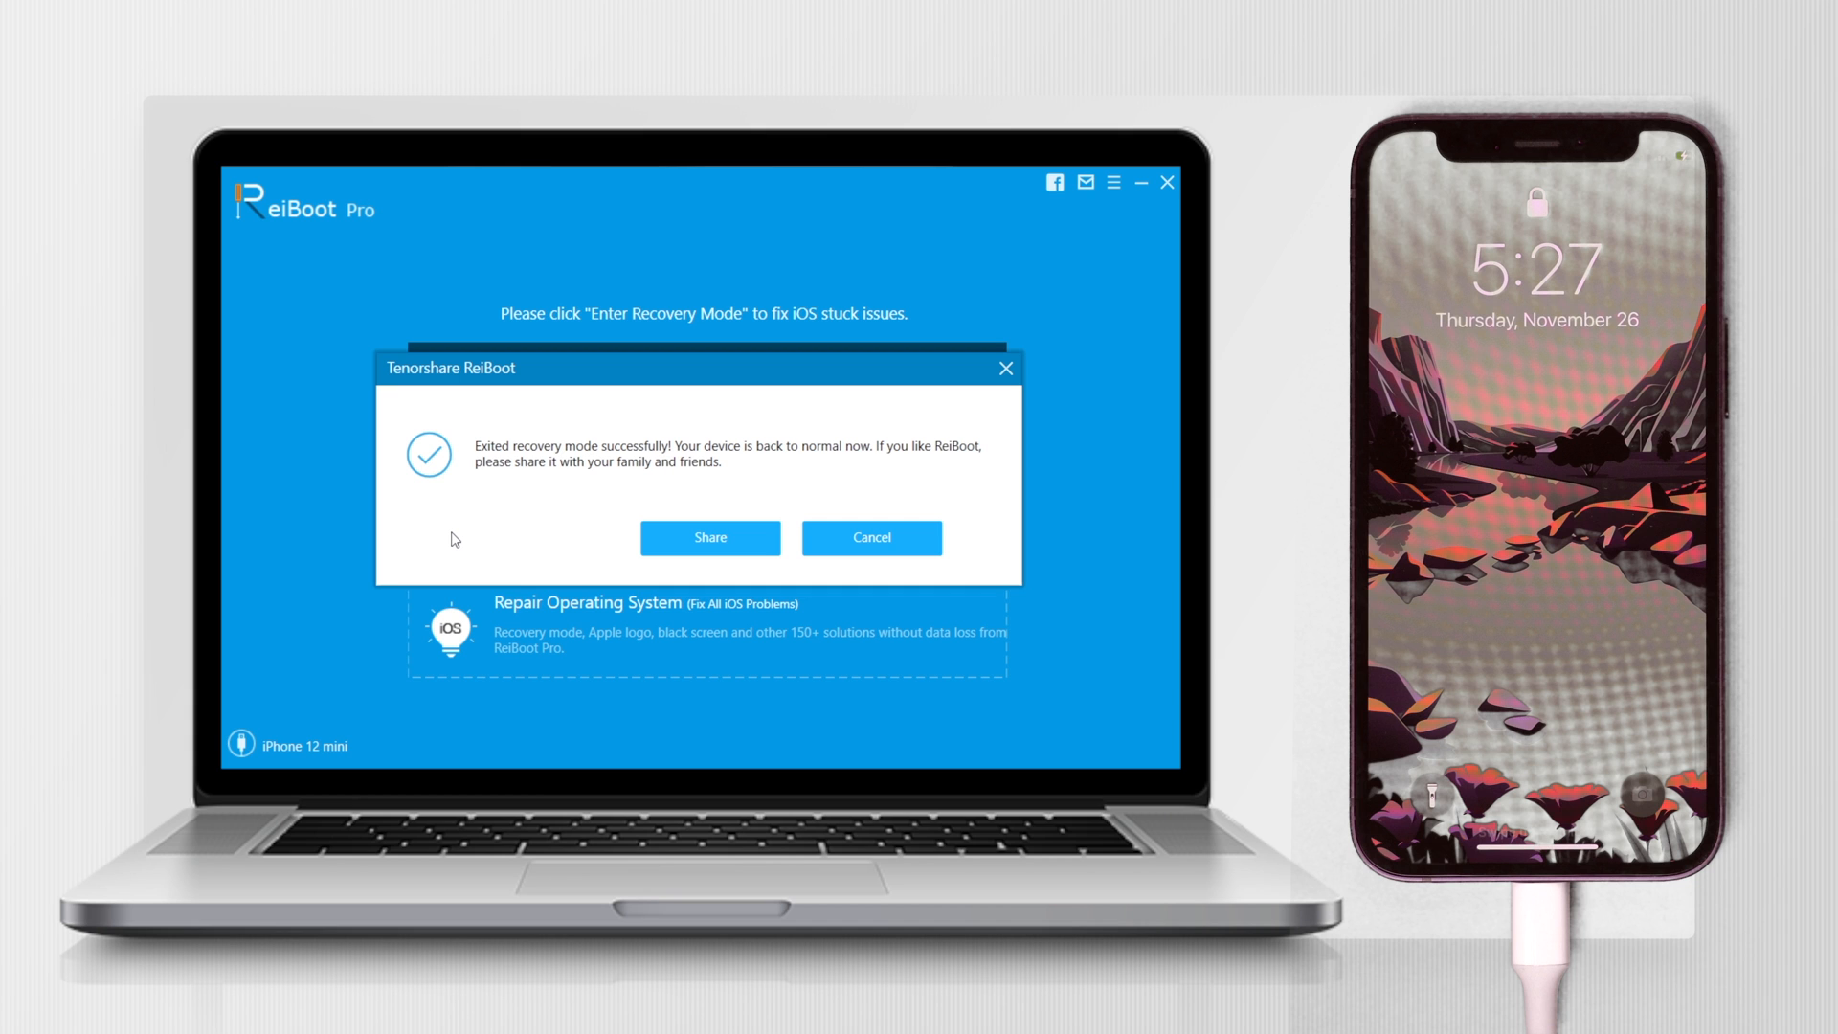
left_click(874, 538)
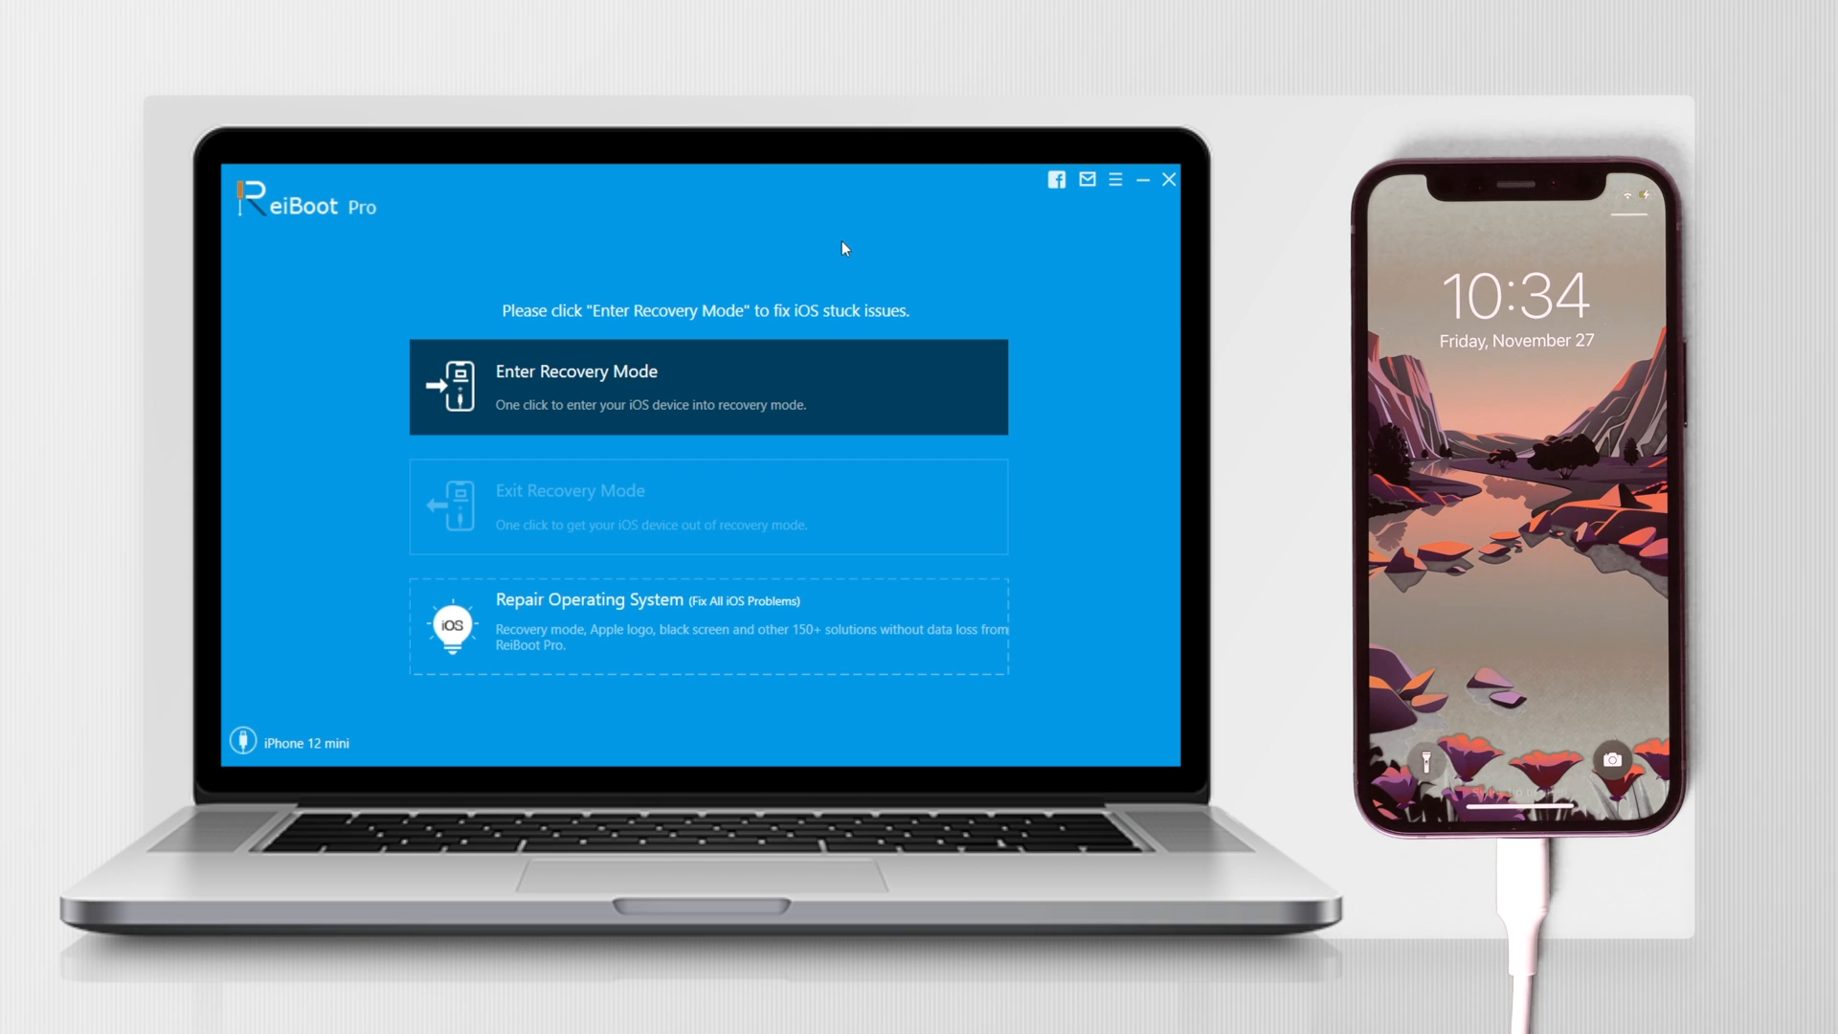
Return to the ReiBoot main screen while the iPhone sits on the Apple logo
left_click(706, 386)
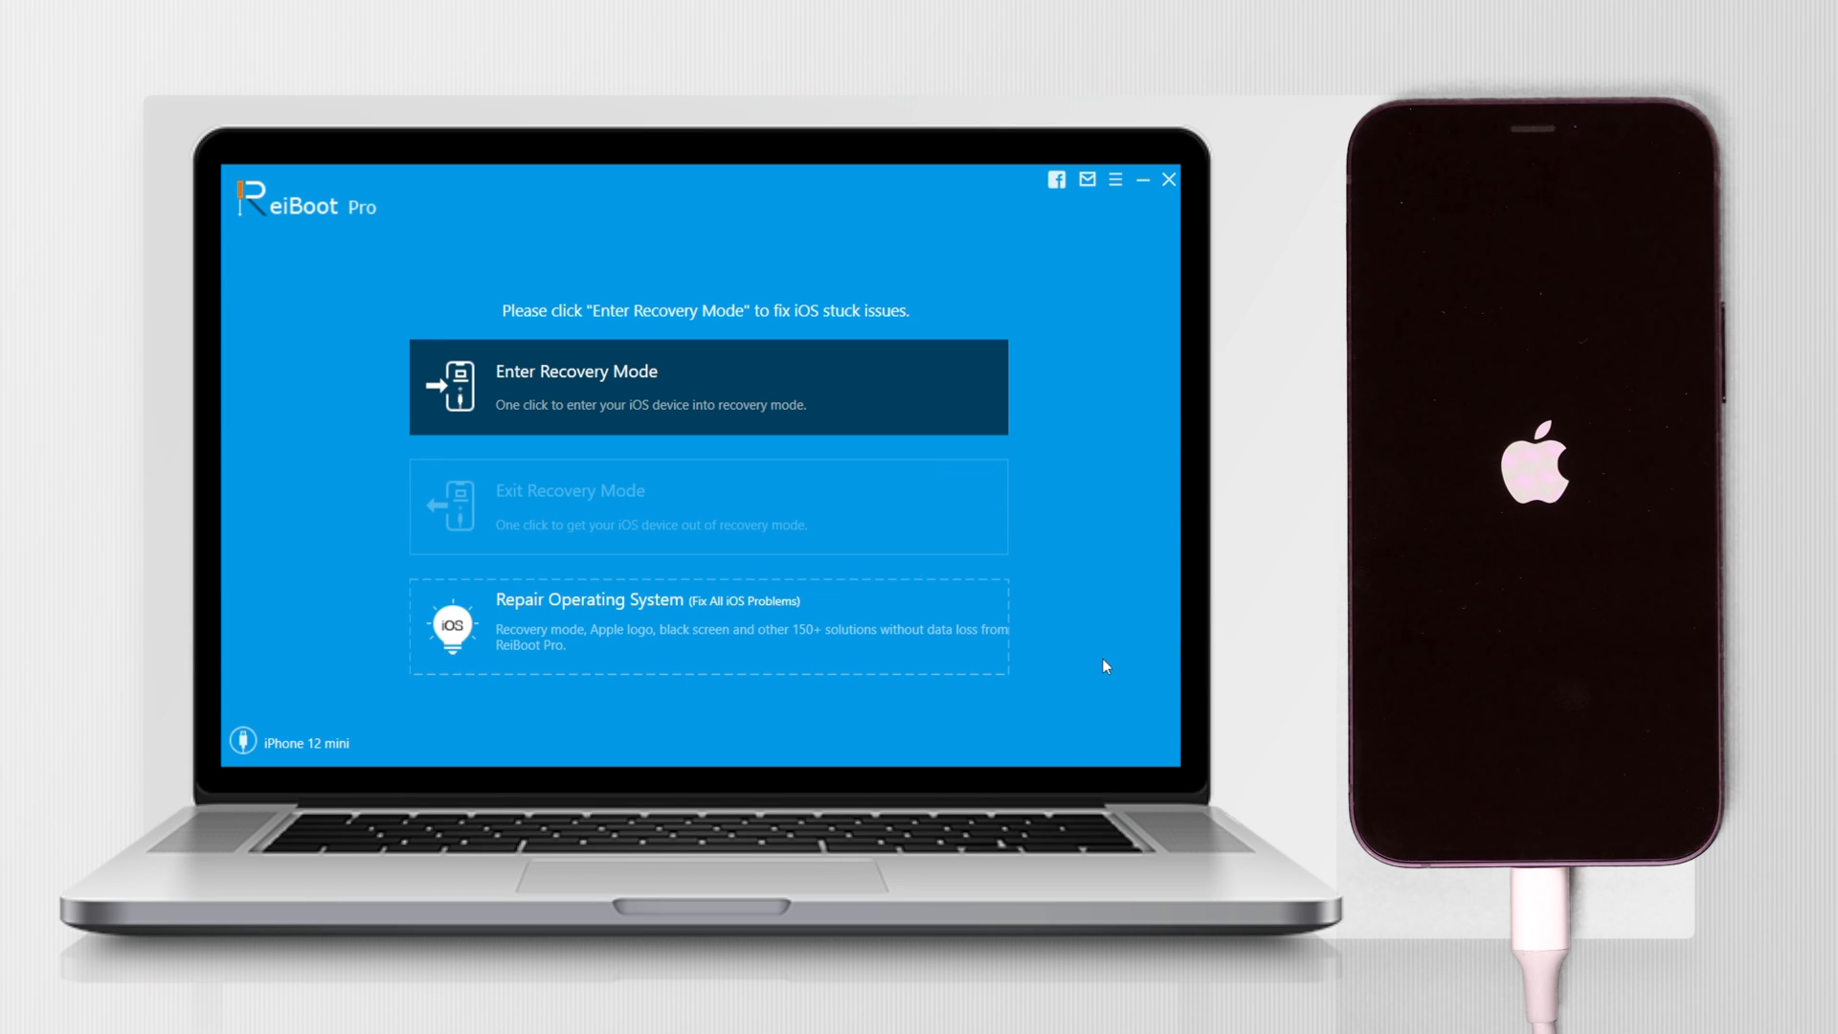
mouse_move(950, 649)
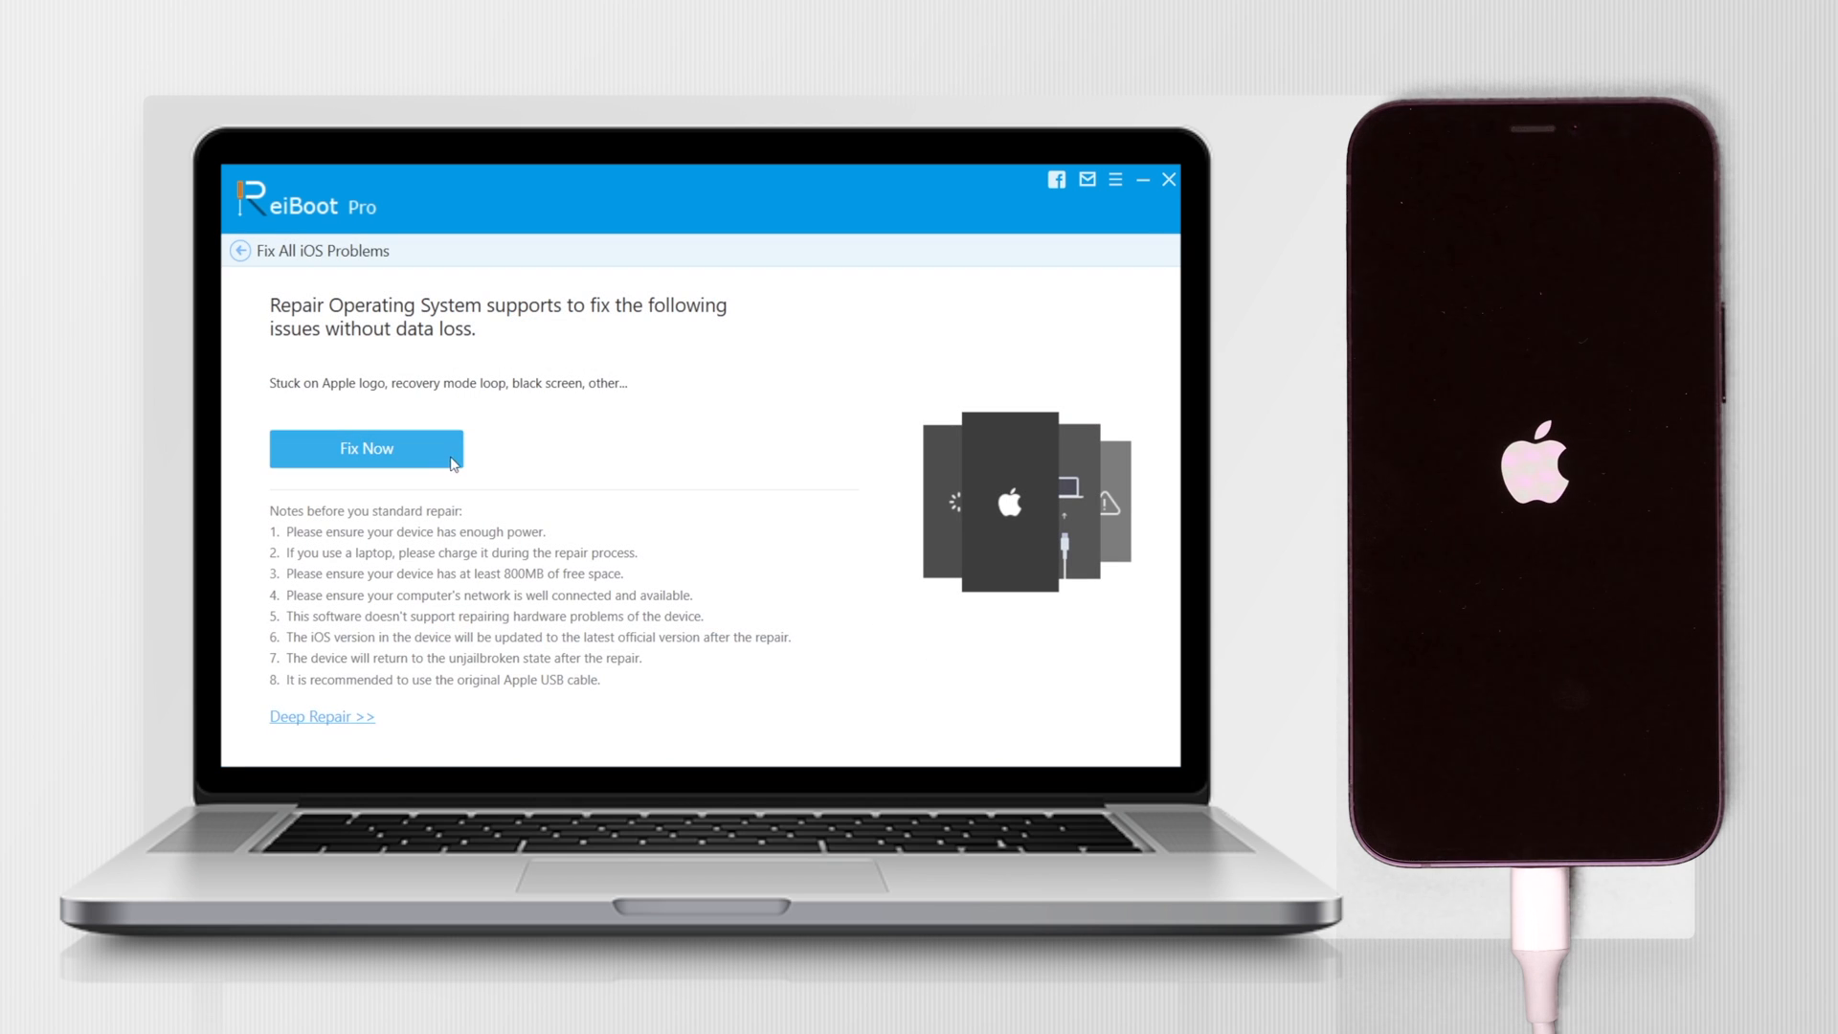
Start the standard OS repair and download the iOS 14.2.1 firmware for iPhone 12 mini
left_click(366, 448)
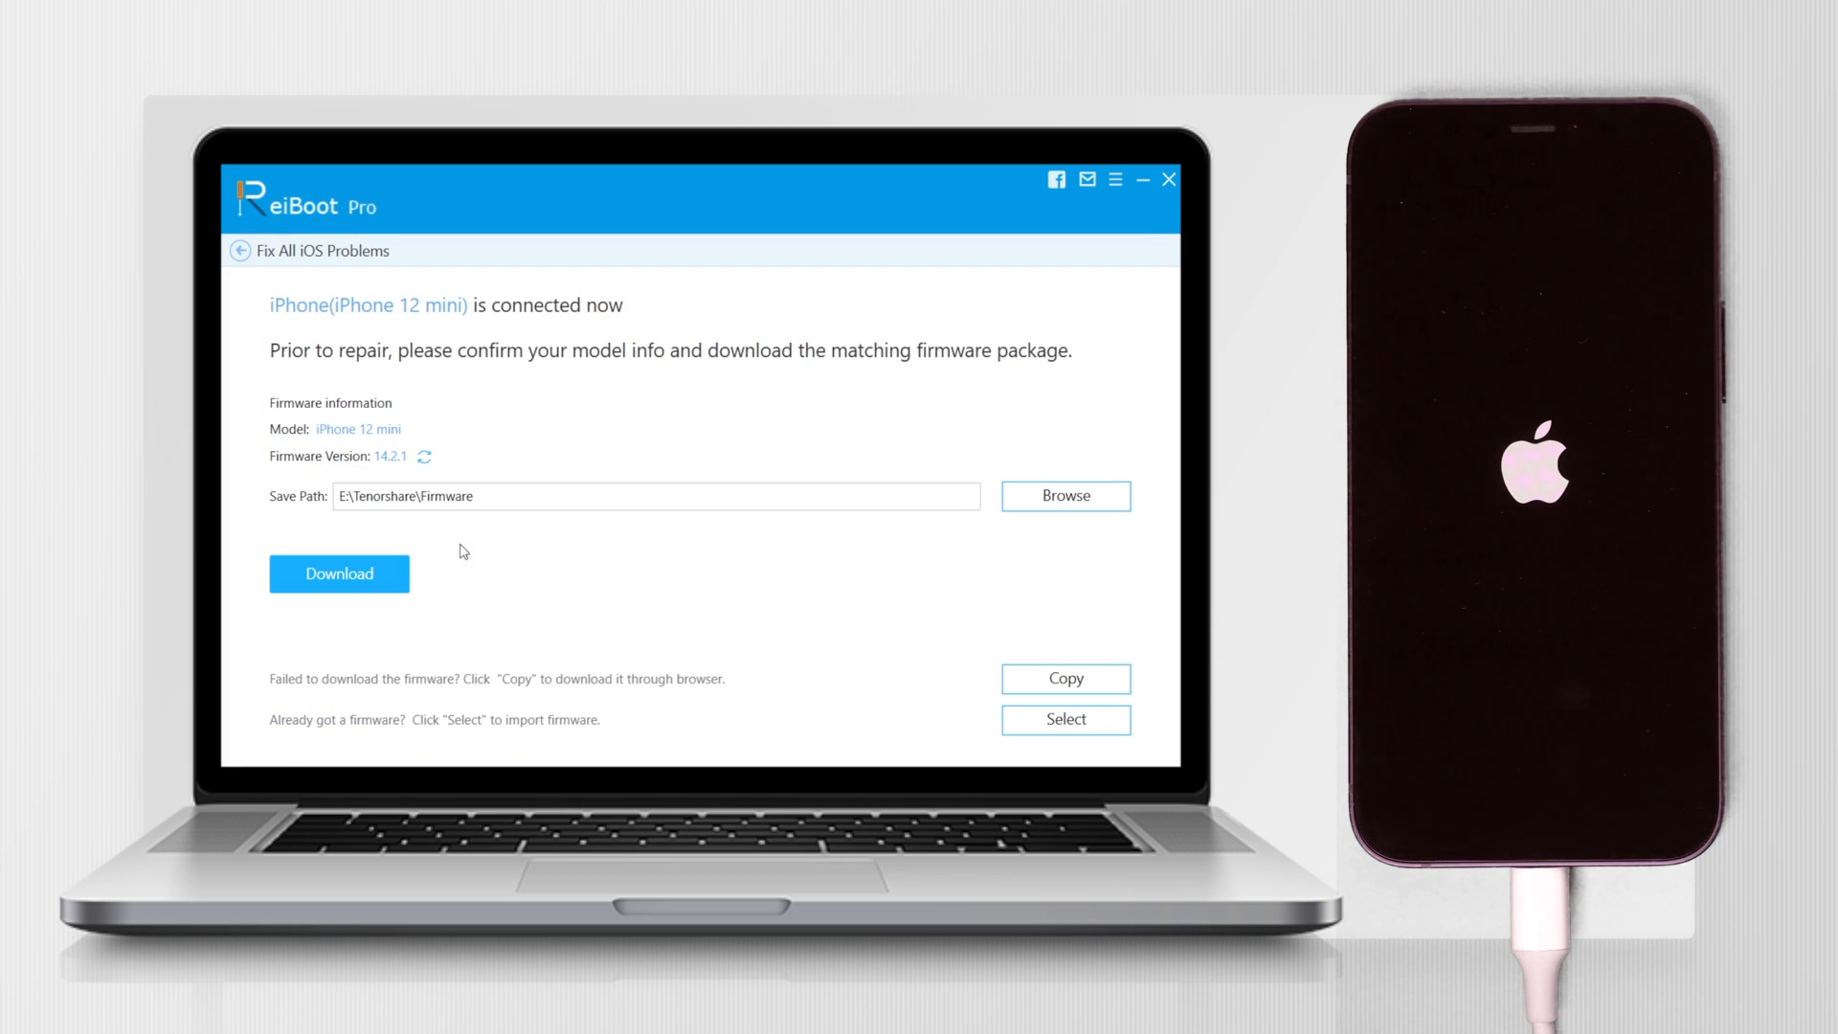
left_click(339, 575)
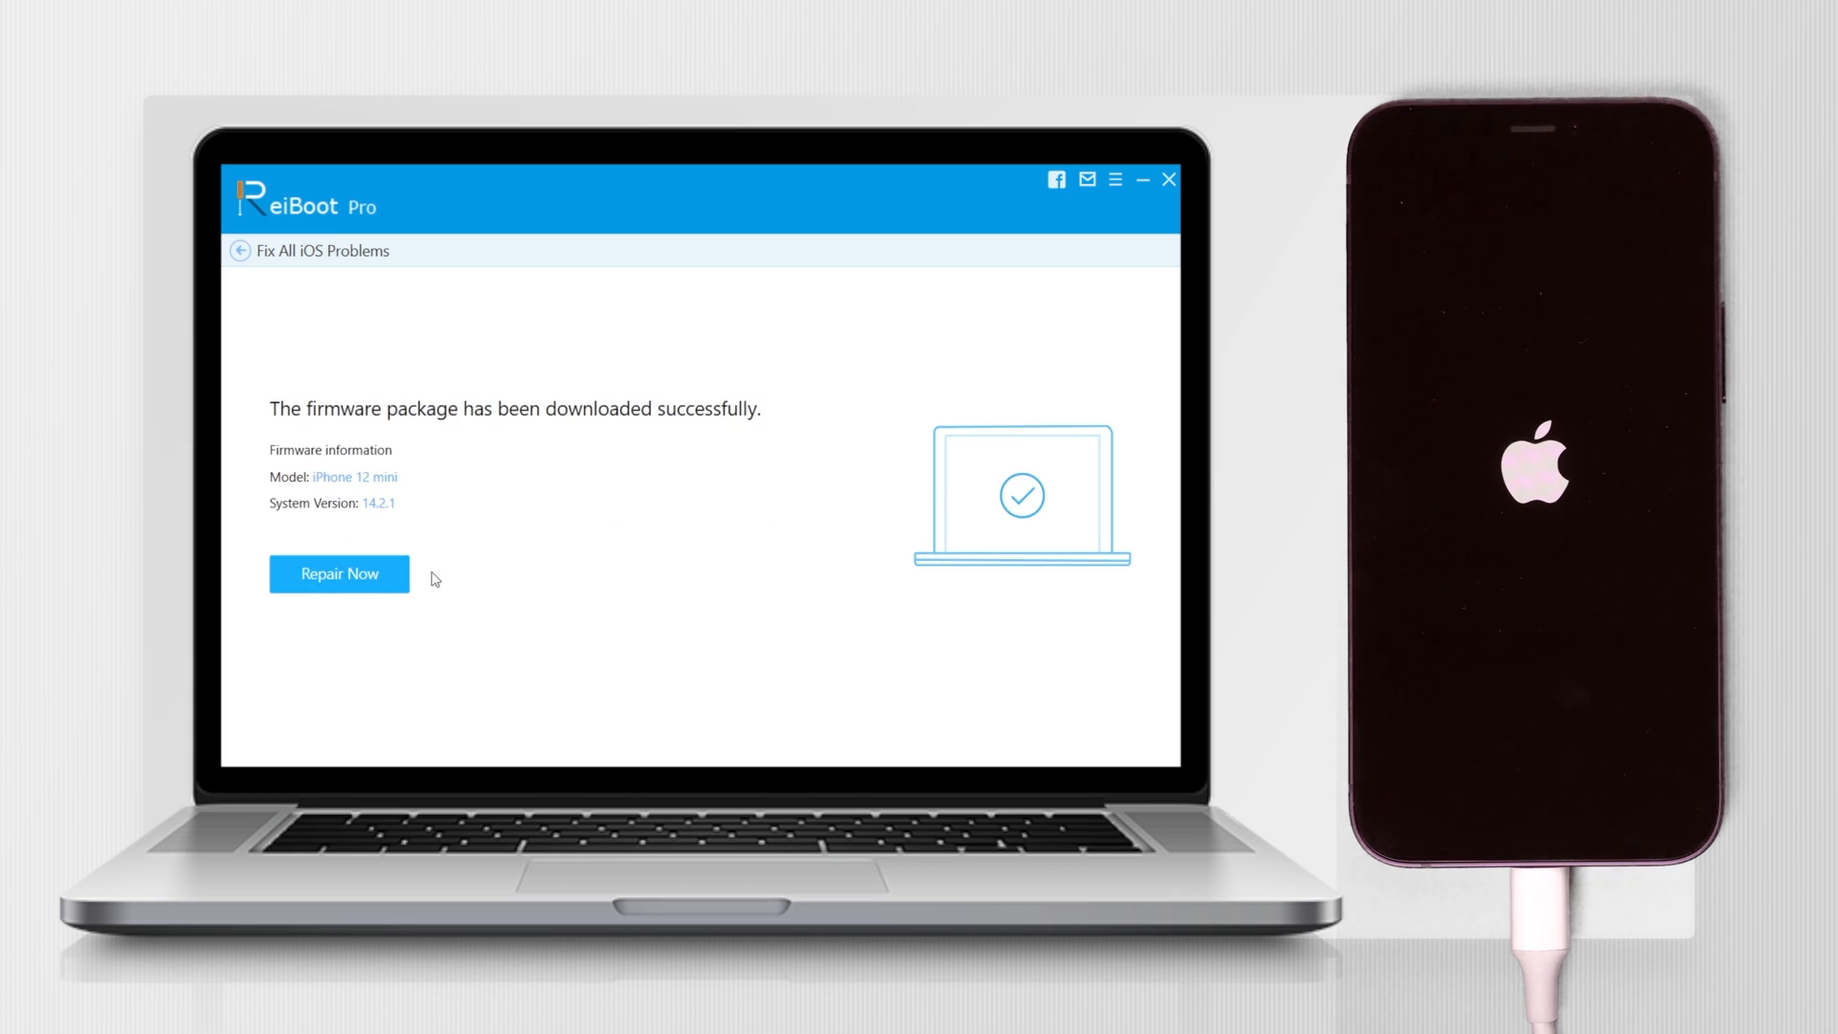
Begin the standard repair of the iPhone using the downloaded firmware package
left_click(339, 575)
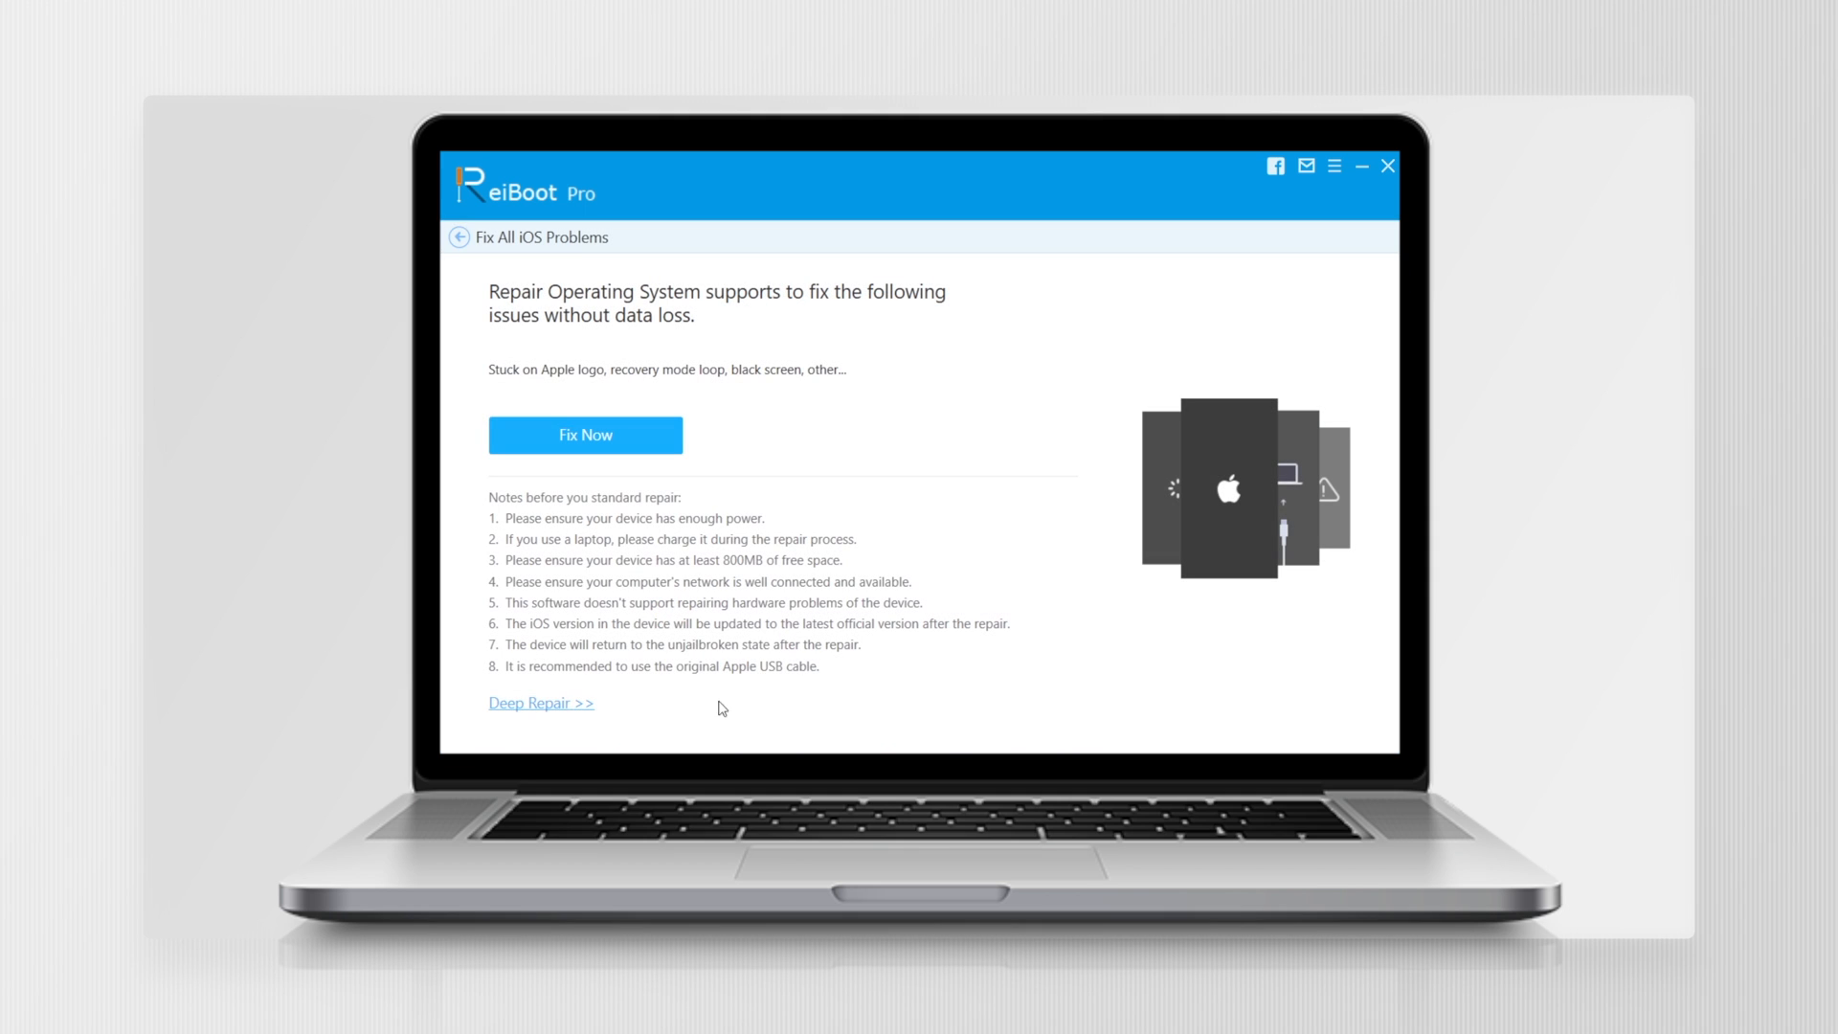
mouse_move(607, 711)
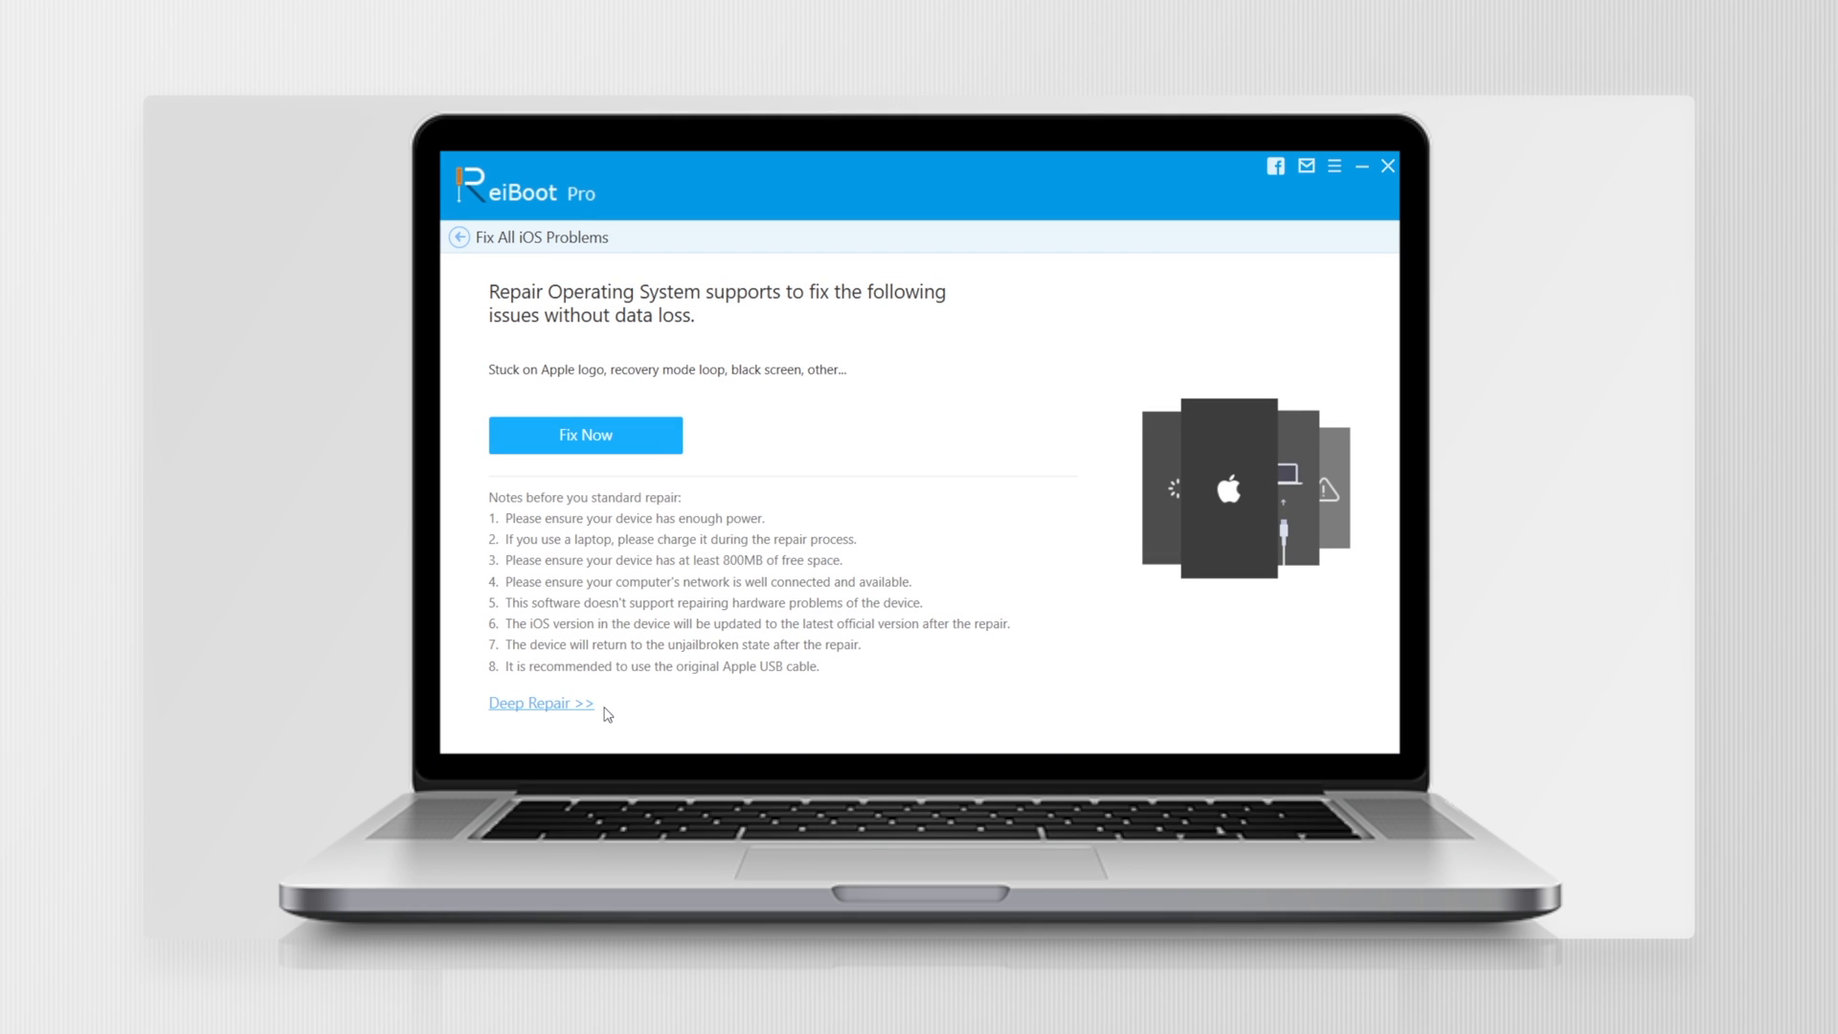
Switch to Deep Repair mode, which warns it will erase all device data
left_click(540, 703)
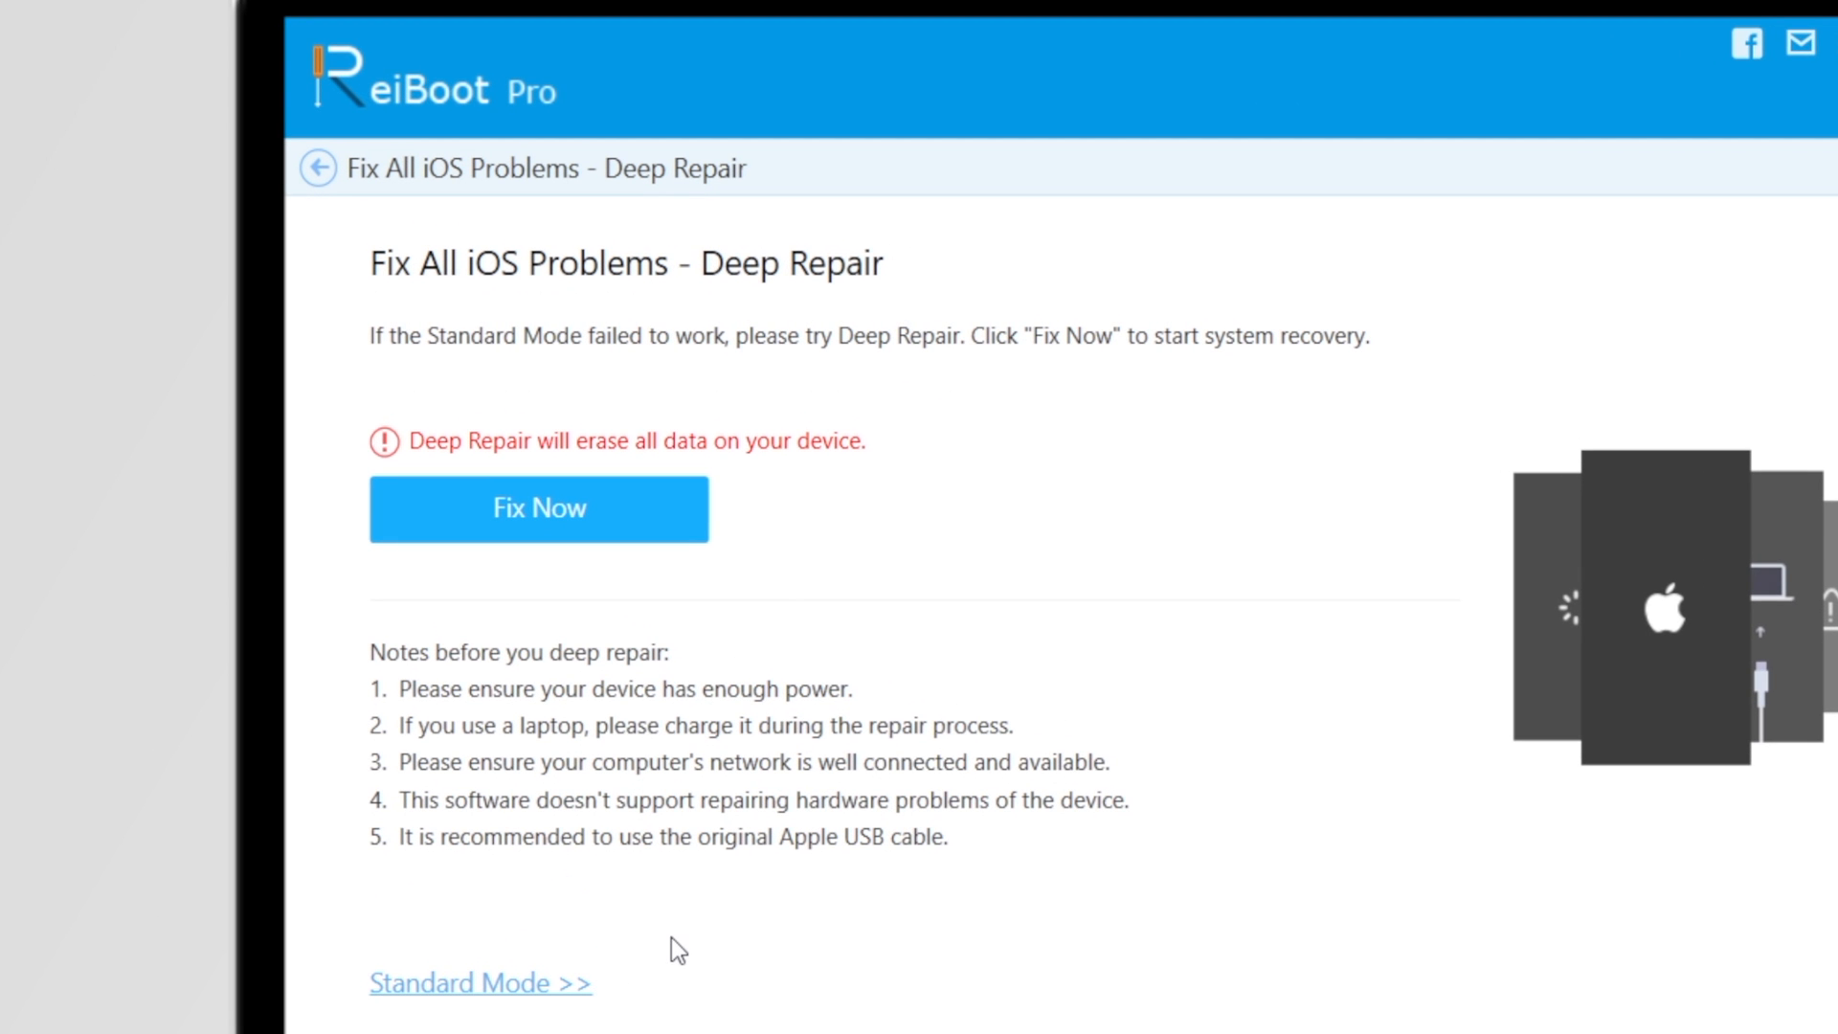
mouse_move(904, 548)
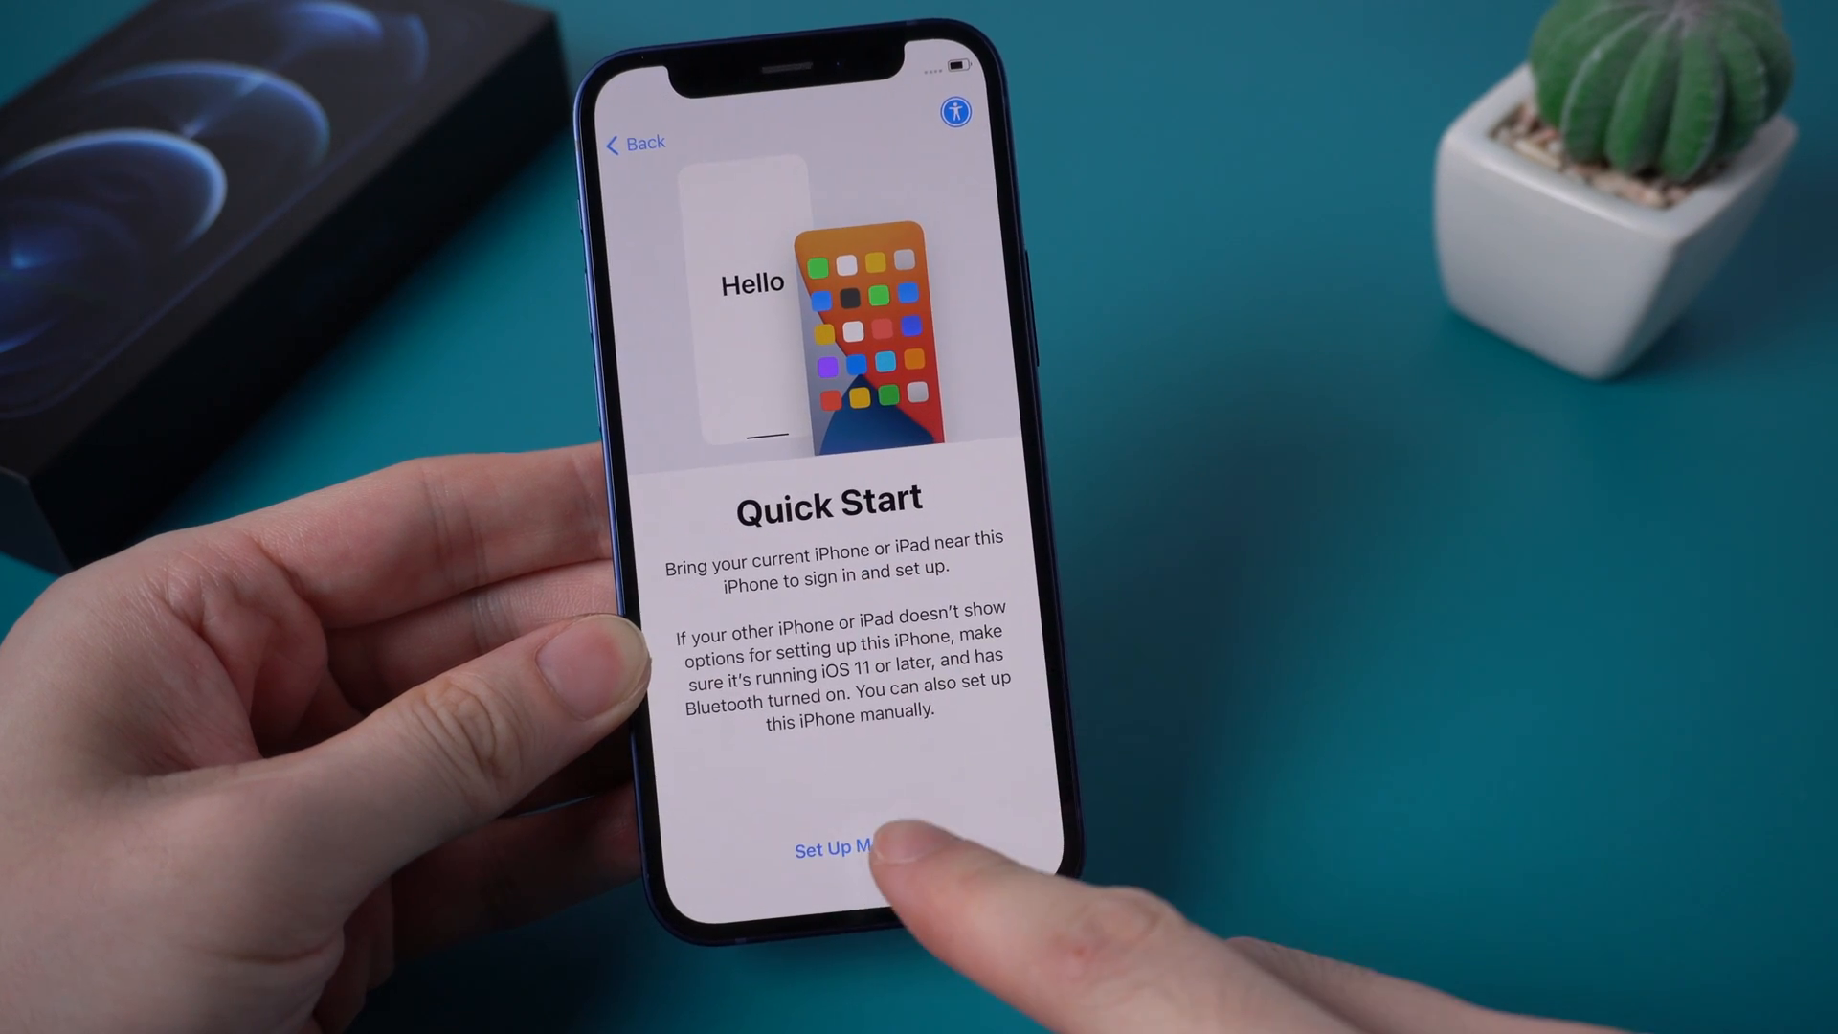
Run the deep repair so the iPhone restarts at its Quick Start setup screen
left_click(839, 854)
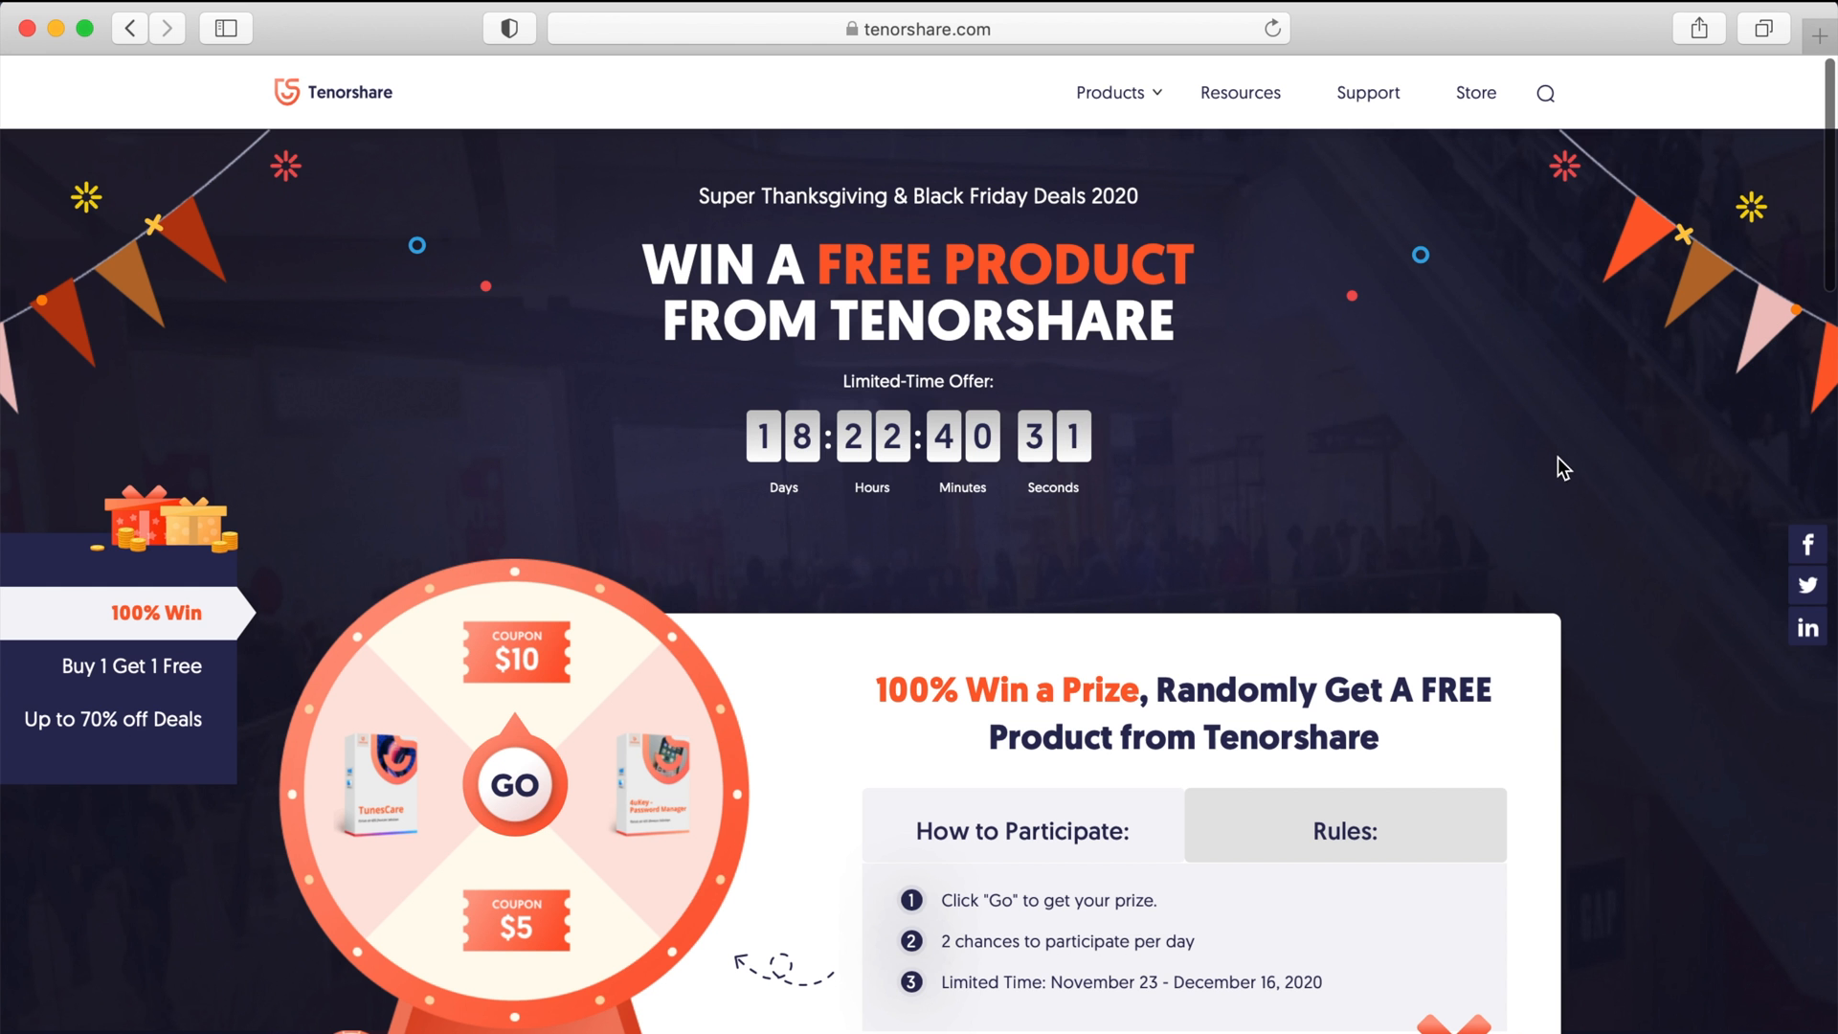
Browse Tenorshare's Black Friday Buy 1 Get 1 Free and 70%-off deals
scroll("down", 3)
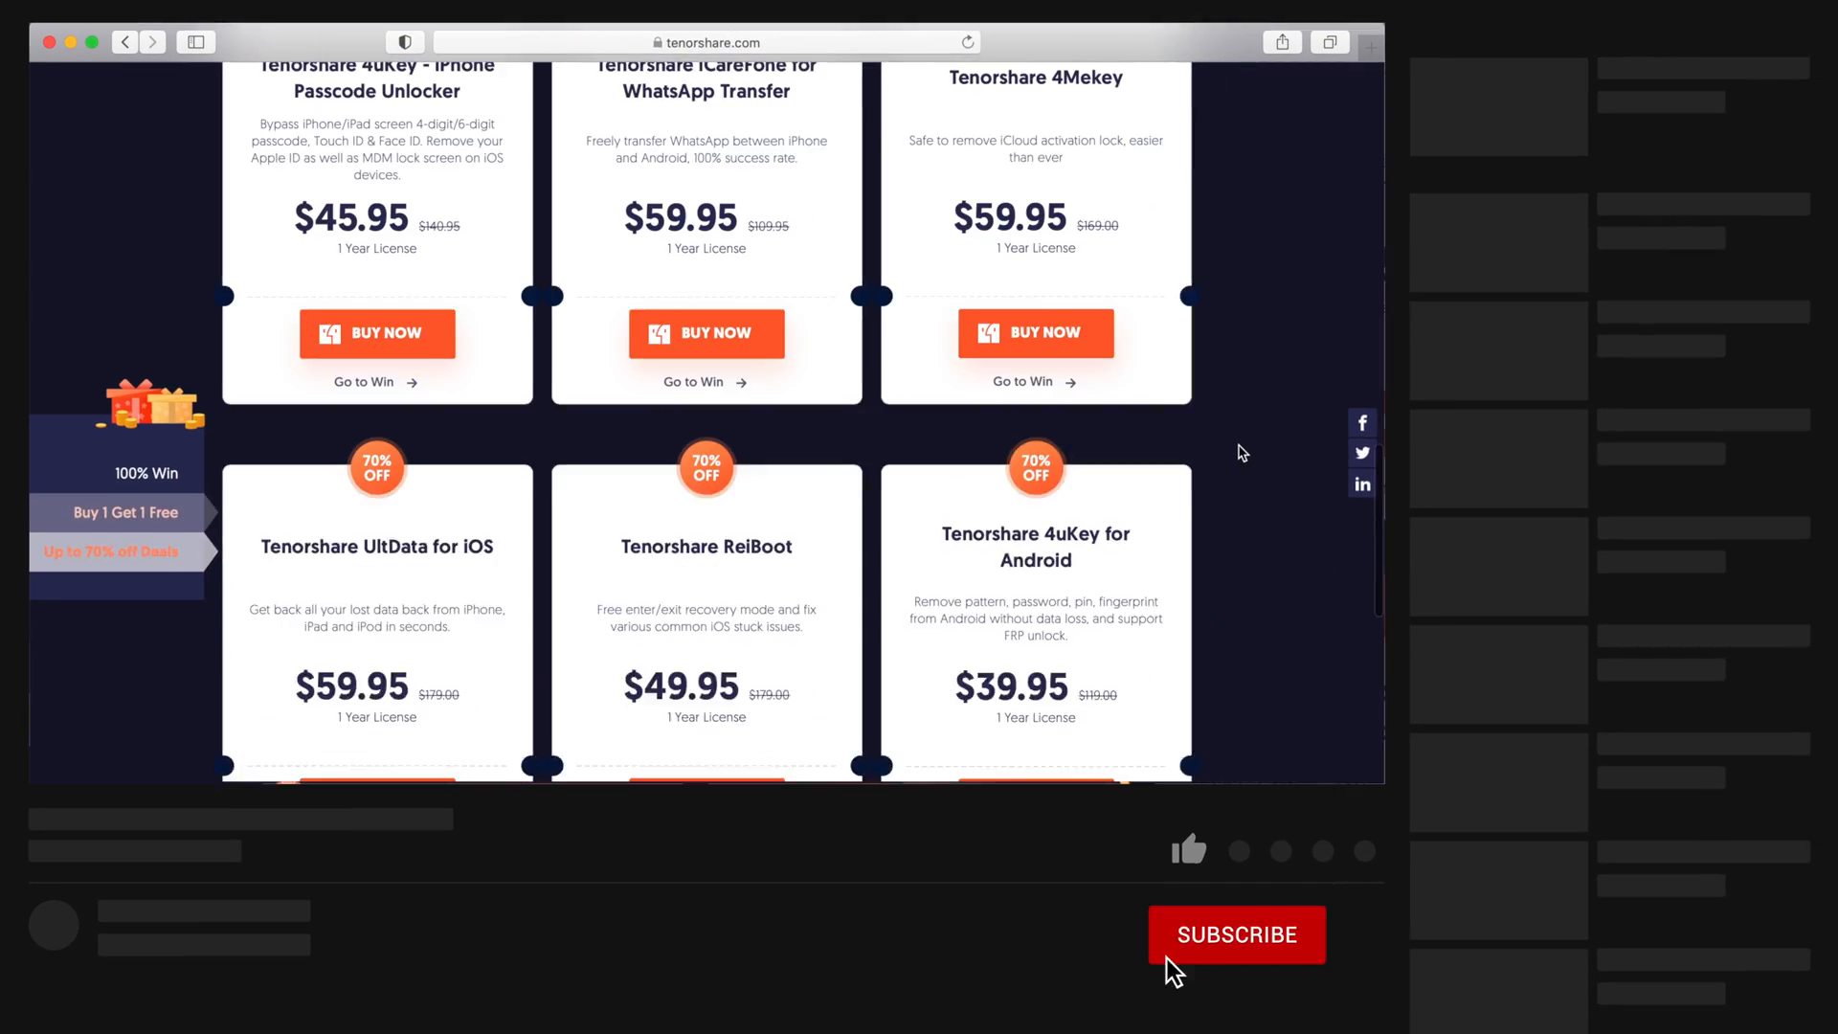
left_click(1237, 934)
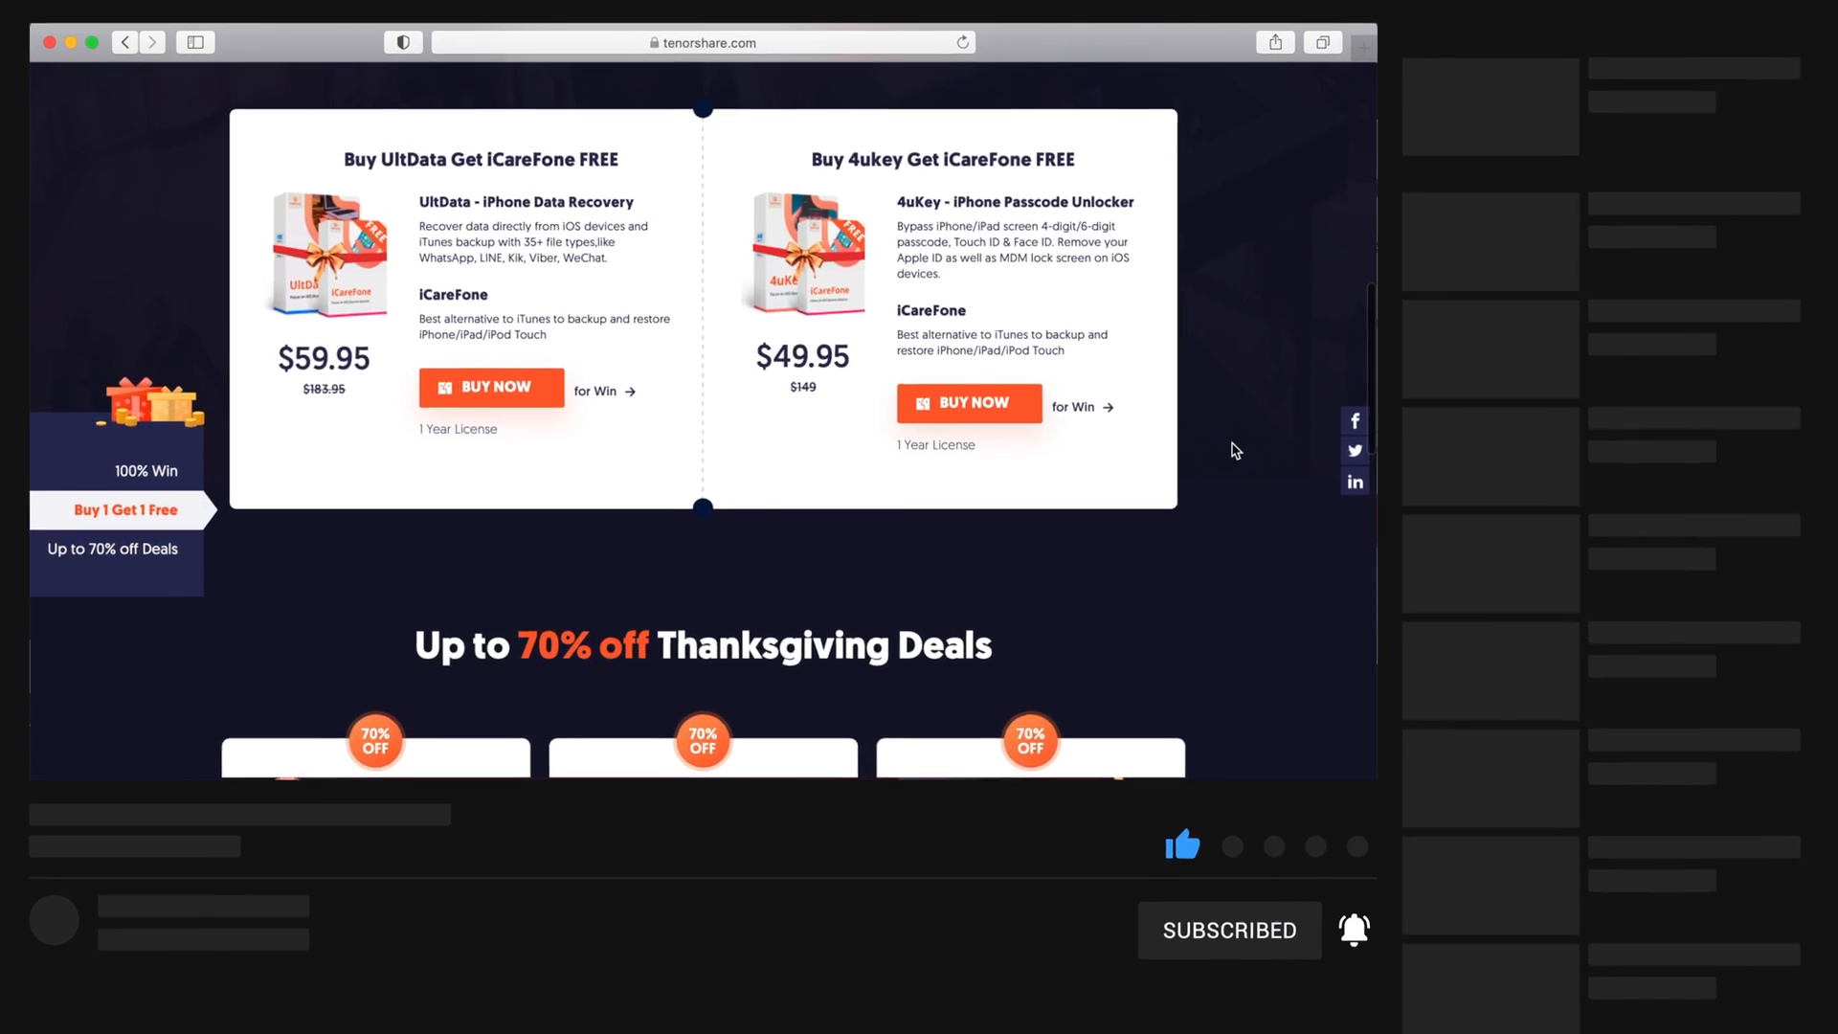